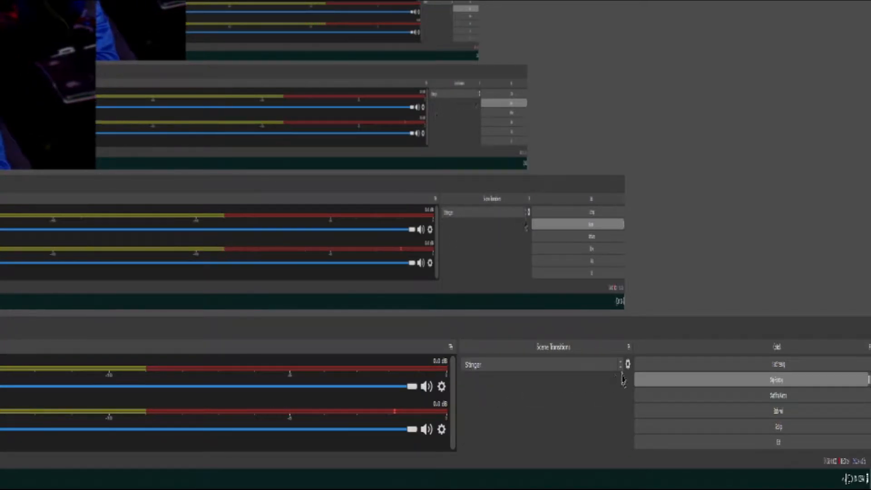
Start removing the existing Stinger transition so OBS asks for confirmation
{"action": "left_click", "coordinate": [627, 364]}
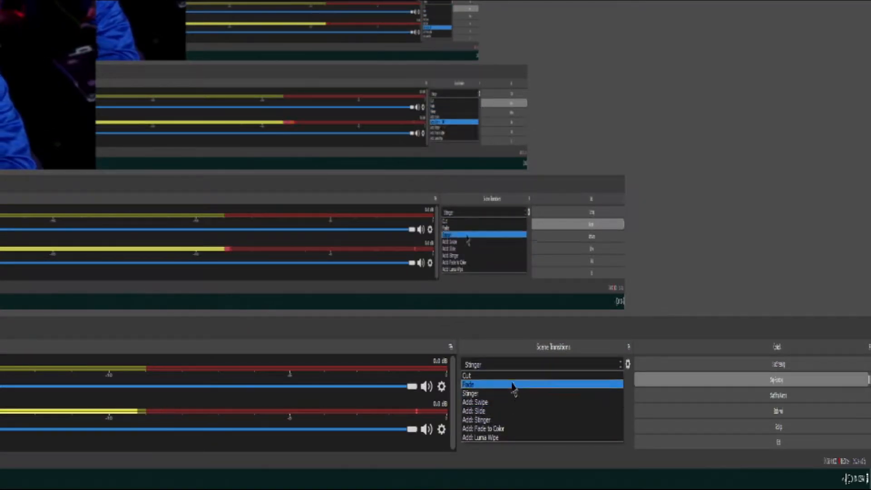
{"action": "left_click", "coordinate": [627, 364]}
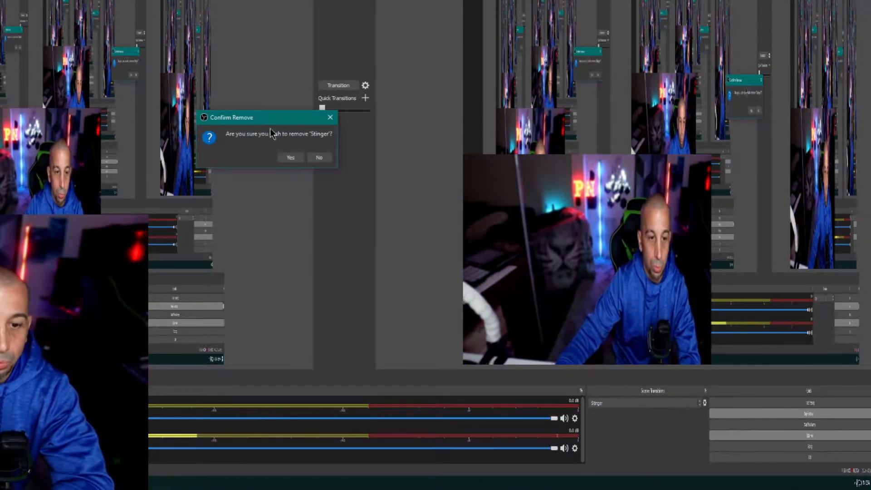
Confirm removing the old Stinger, then add a new Stinger transition and show its properties
{"action": "left_click", "coordinate": [290, 156]}
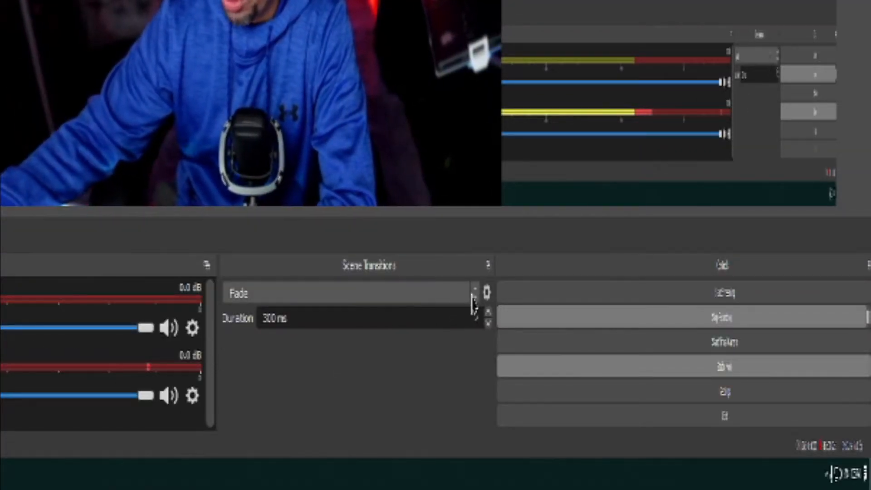
{"action": "left_click", "coordinate": [474, 293]}
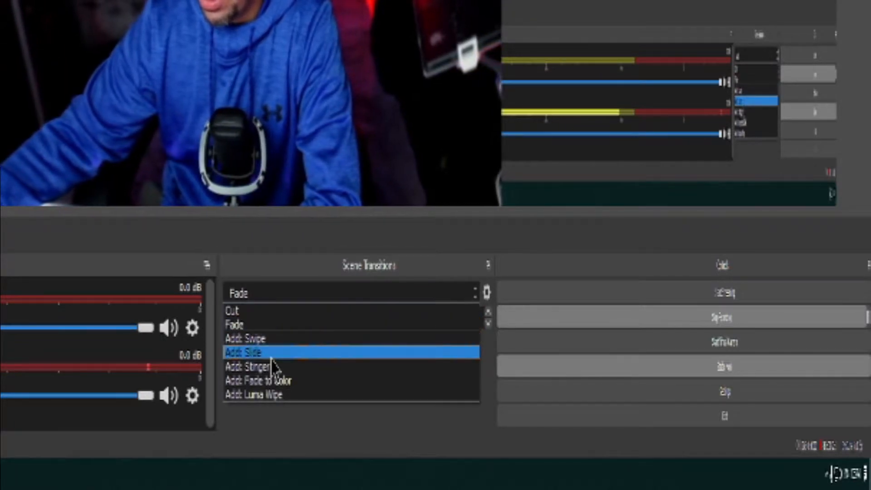
{"action": "left_click", "coordinate": [249, 365]}
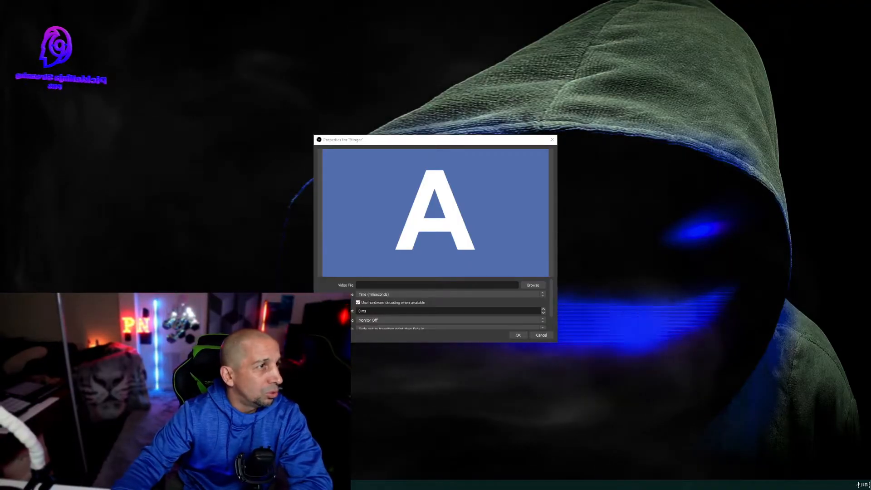
Point the Stinger at the Pns Outlining logo .mp4 and set its transition point to 2000 ms
{"action": "left_click_drag", "start_coordinate": [434, 140], "coordinate": [510, 90]}
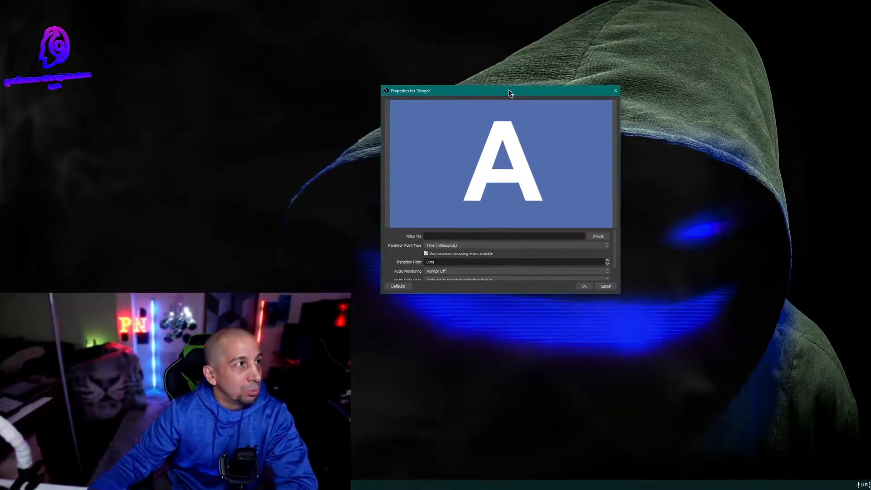
{"action": "left_click_drag", "start_coordinate": [499, 91], "coordinate": [450, 52]}
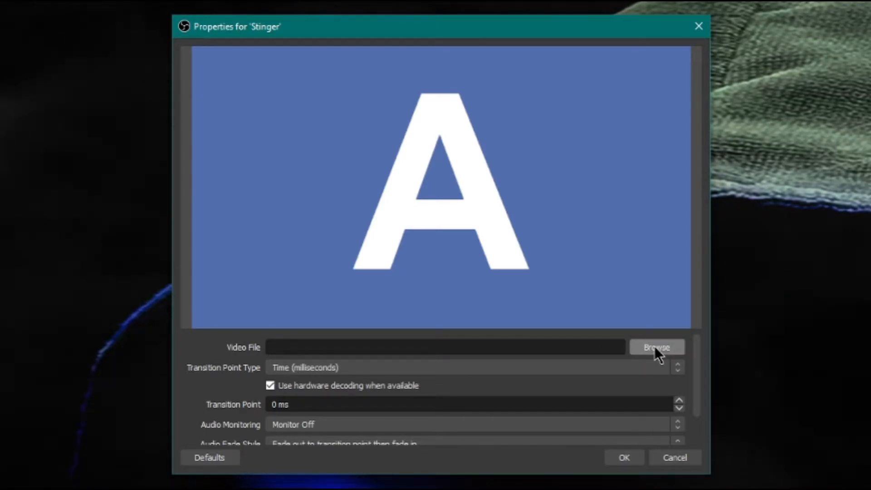
{"action": "left_click", "coordinate": [656, 347]}
{"action": "type", "text": "2"}
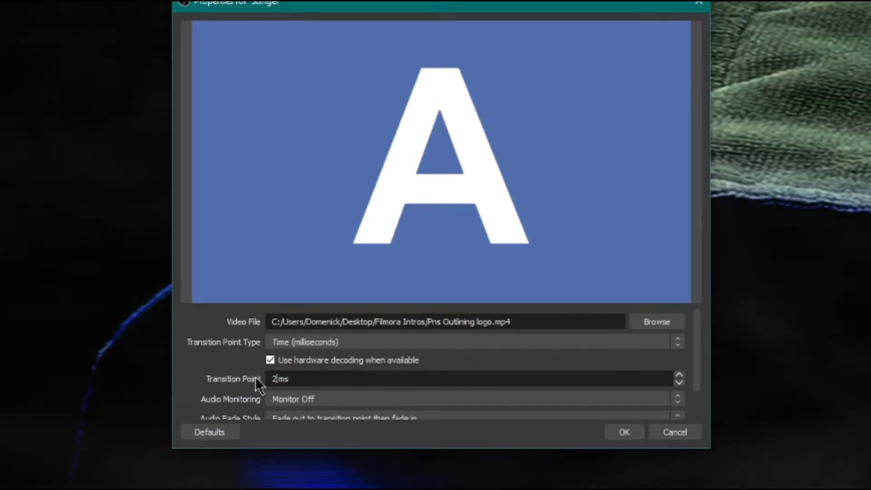
{"action": "type", "text": "000"}
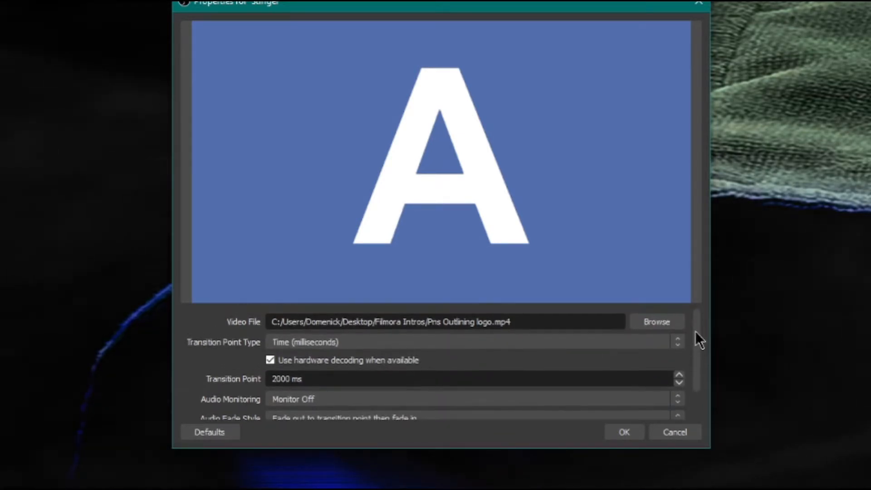
{"action": "mouse_move", "coordinate": [403, 134]}
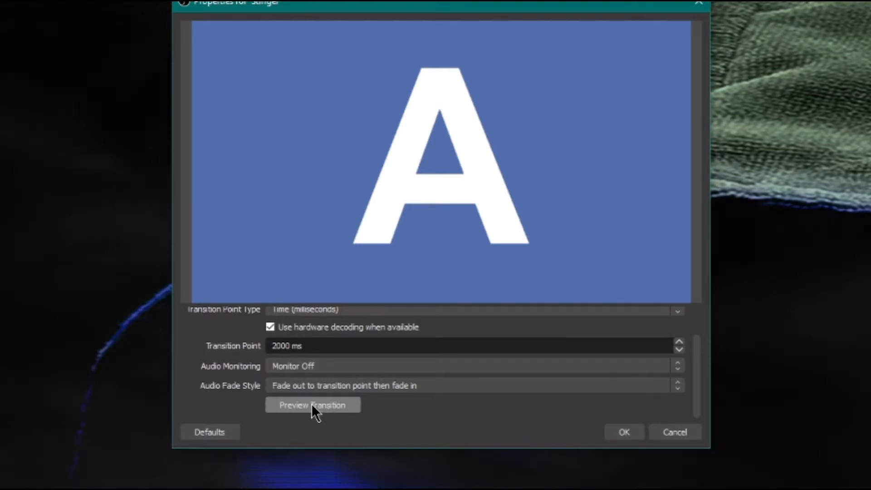
{"action": "left_click", "coordinate": [312, 405]}
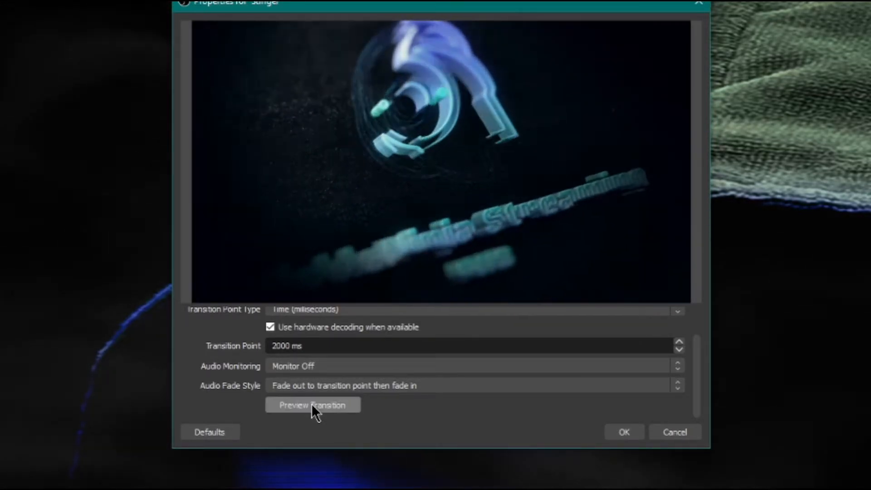
{"action": "left_click", "coordinate": [313, 405]}
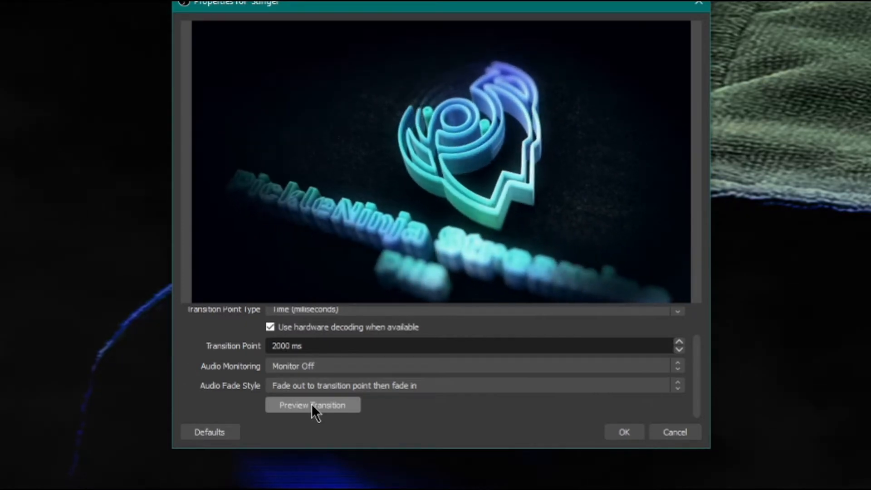
{"action": "left_click", "coordinate": [312, 404]}
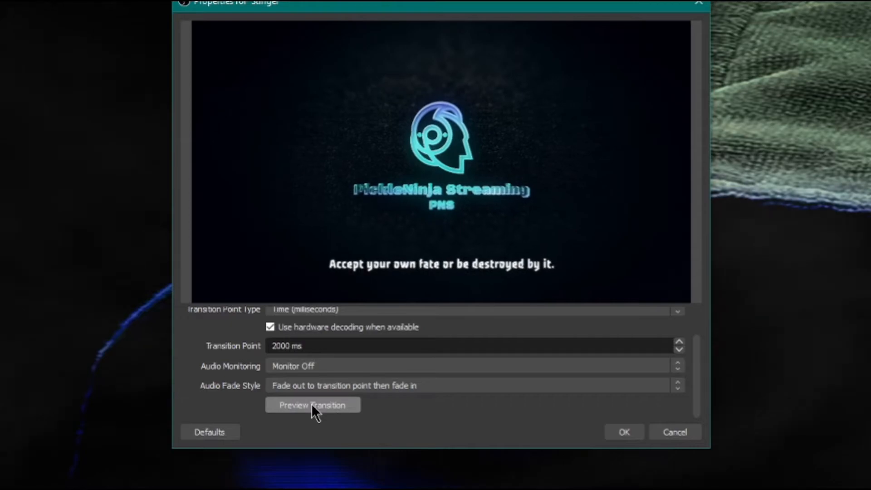
{"action": "left_click", "coordinate": [313, 405]}
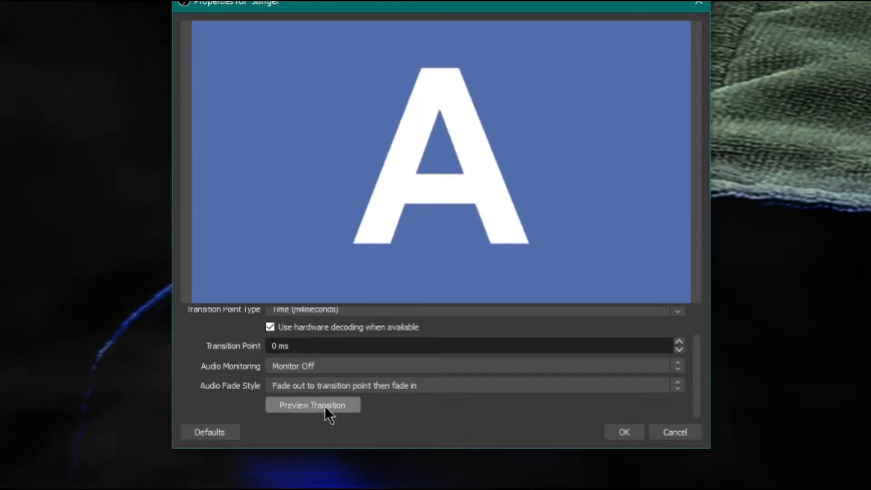
{"action": "left_click", "coordinate": [312, 405]}
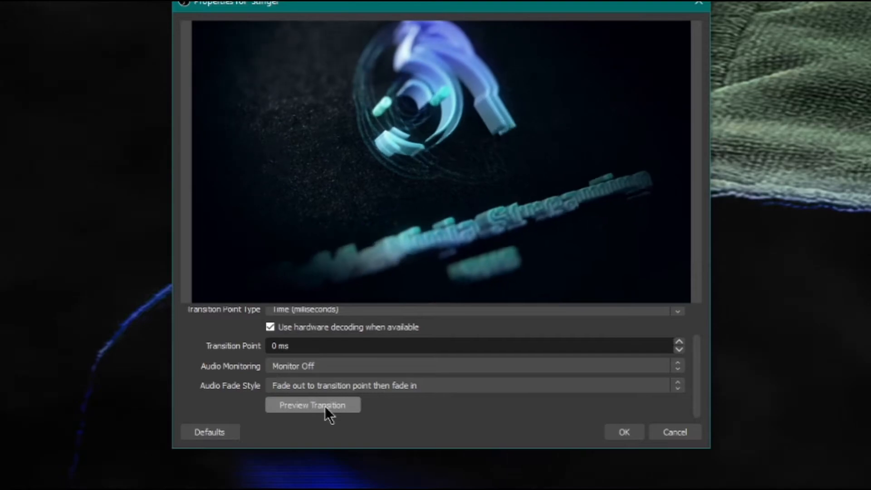
{"action": "left_click", "coordinate": [313, 404]}
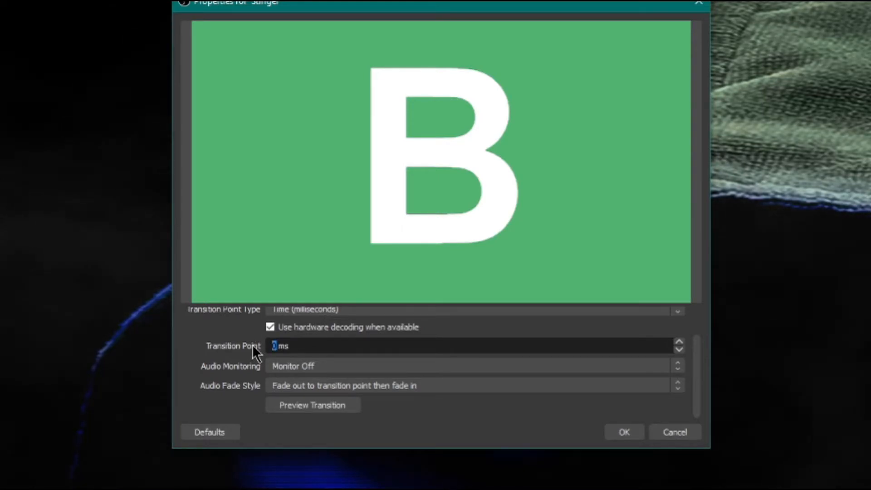
{"action": "type", "text": "2"}
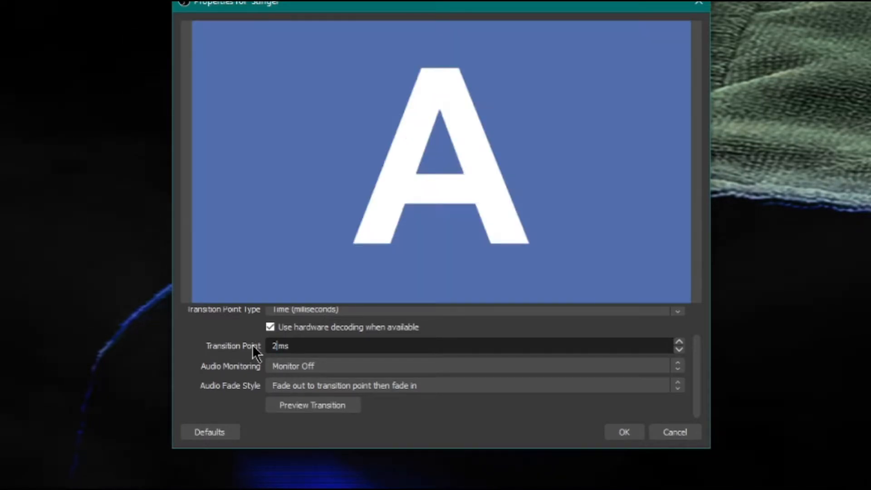
{"action": "type", "text": "000"}
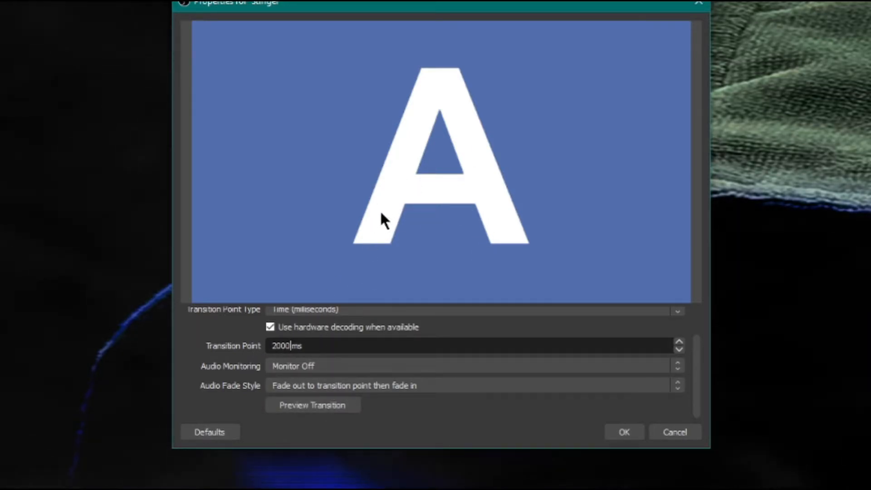
{"action": "mouse_move", "coordinate": [462, 183]}
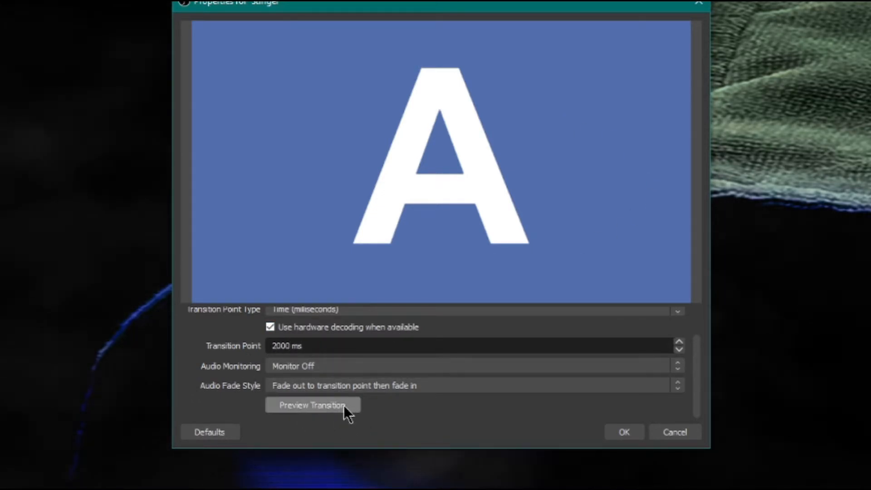
Set the Stinger's Audio Fade Style to Crossfade
{"action": "left_click", "coordinate": [471, 384]}
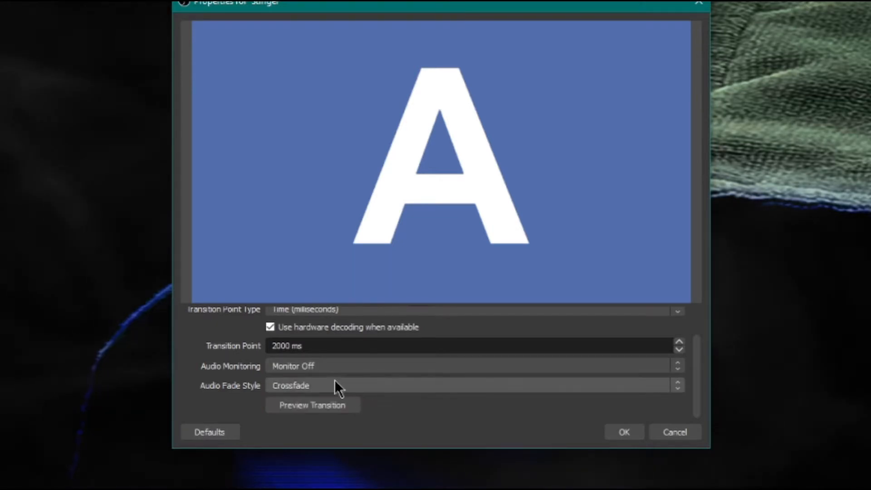
{"action": "mouse_move", "coordinate": [307, 395]}
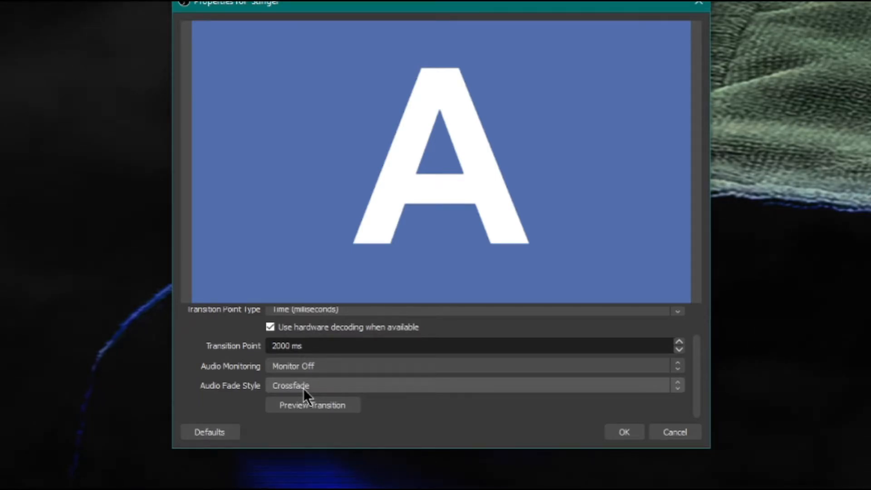
{"action": "mouse_move", "coordinate": [455, 412]}
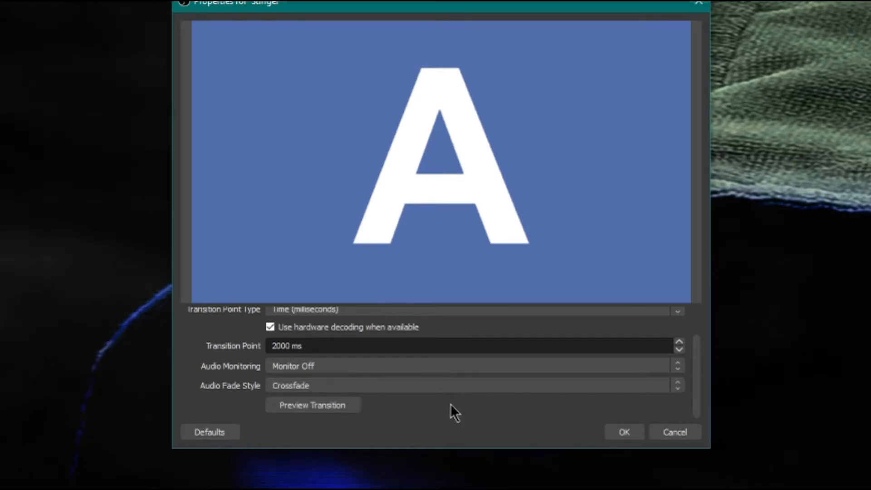
{"action": "mouse_move", "coordinate": [701, 397]}
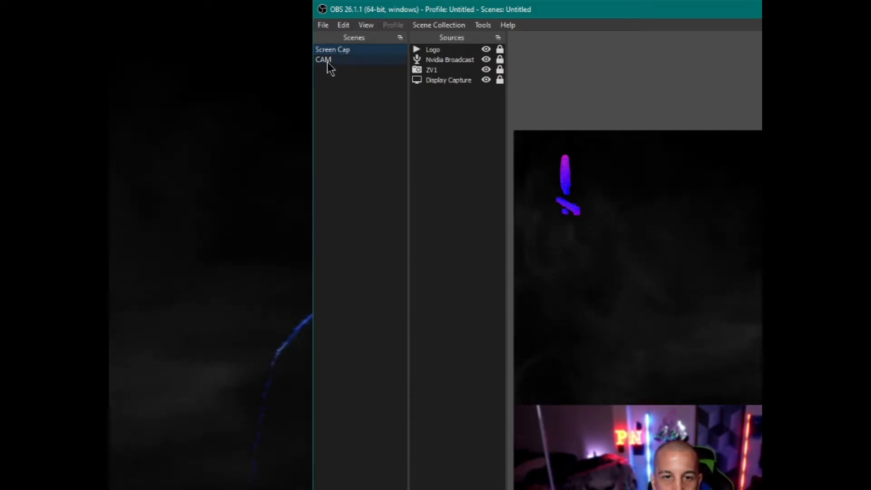
Bring up the Screen Cap scene's options to reach its Transition Override choices
{"action": "right_click", "coordinate": [332, 49]}
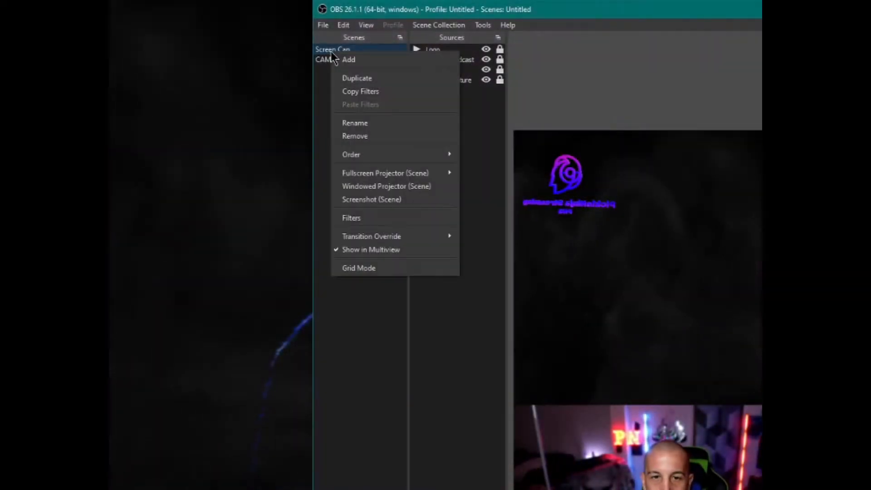
{"action": "mouse_move", "coordinate": [372, 236]}
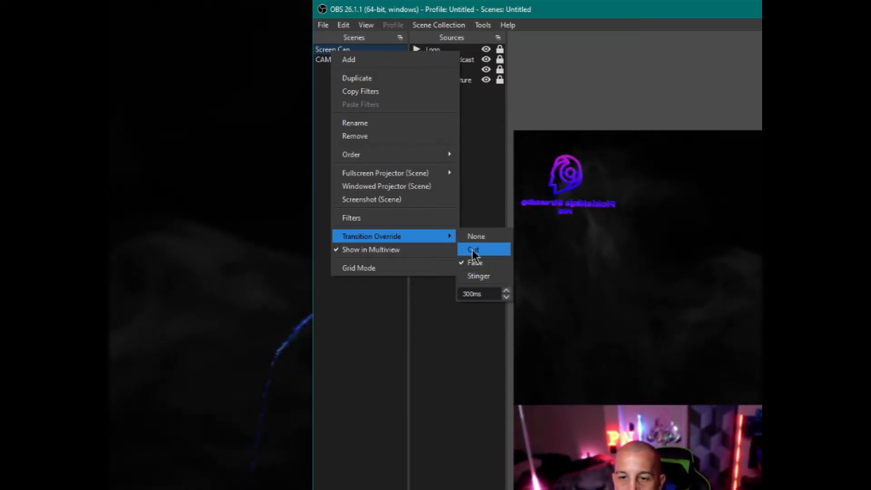
{"action": "mouse_move", "coordinate": [481, 262]}
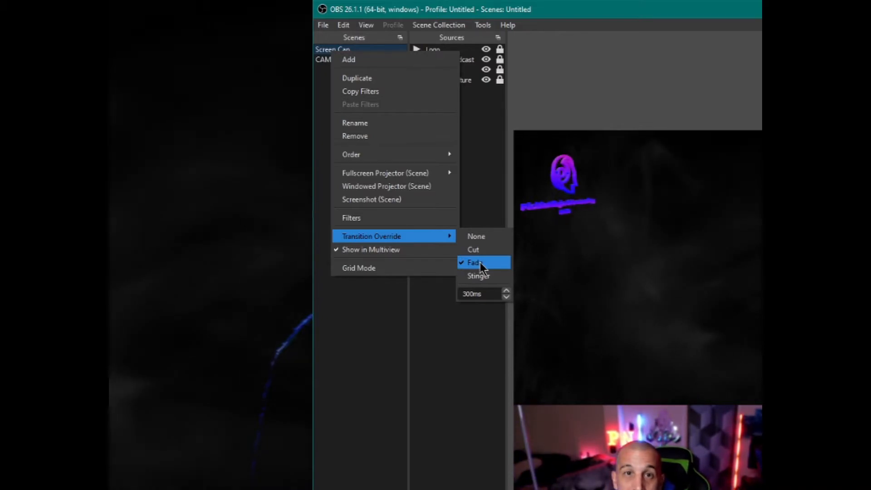
{"action": "mouse_move", "coordinate": [482, 236]}
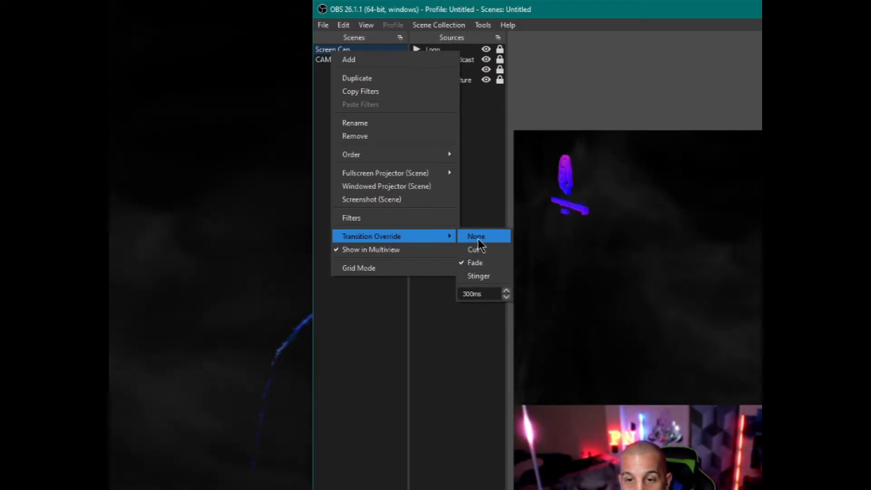